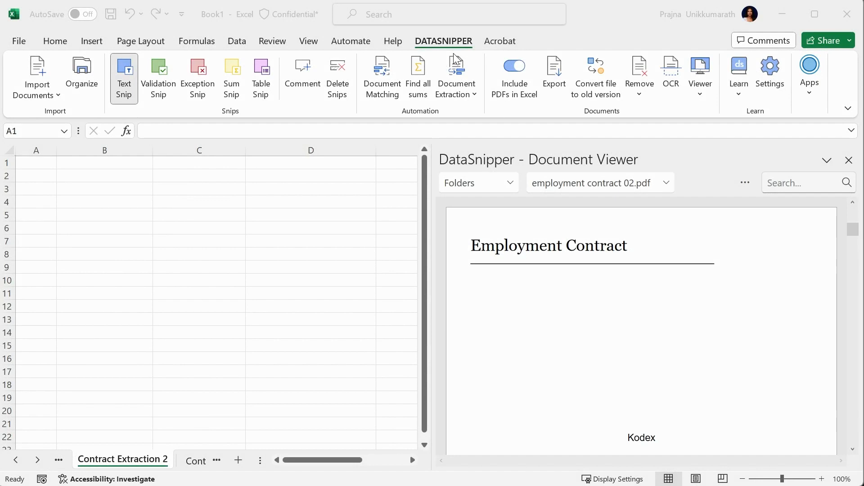
# Step: Start DataSnipper's Contract Extraction from the Document Extraction menu
pyautogui.click(456, 77)
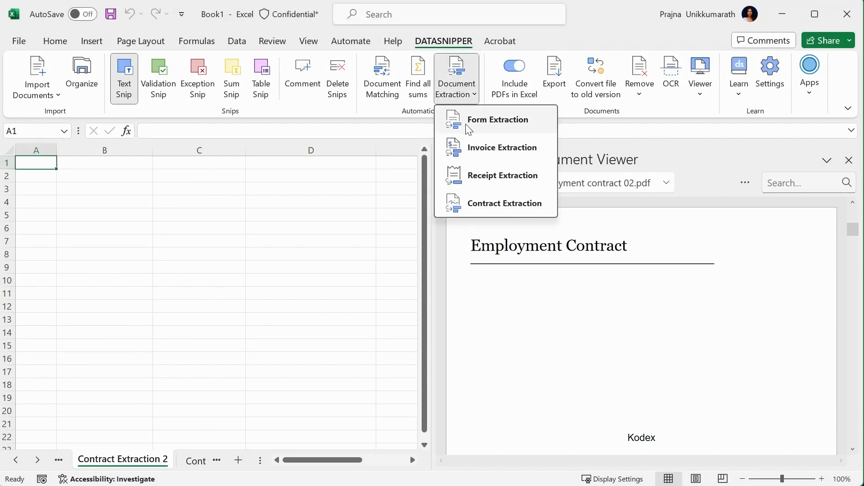
pyautogui.click(505, 203)
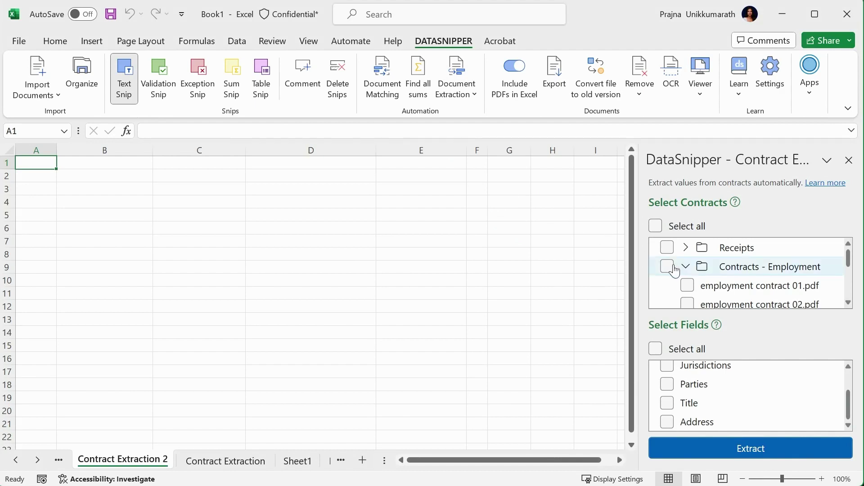
# Step: Check the whole Contracts - Employment folder so contracts 01–08 are all selected
pyautogui.click(667, 266)
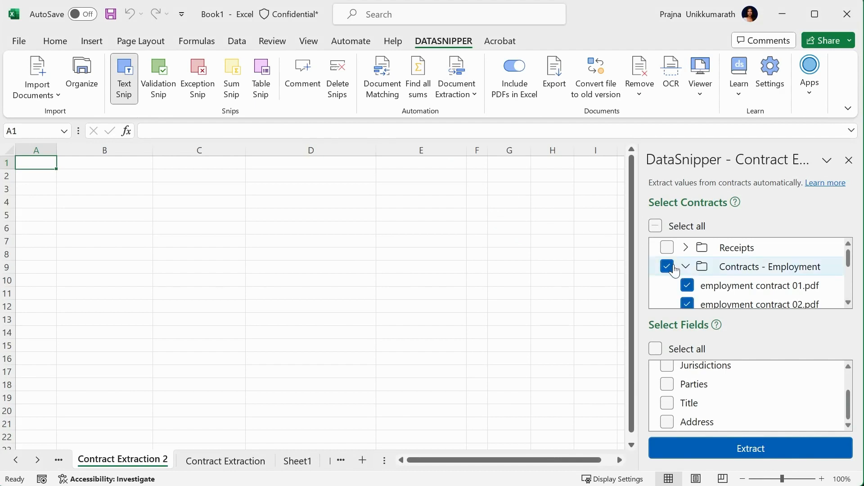
pyautogui.scroll(-3)
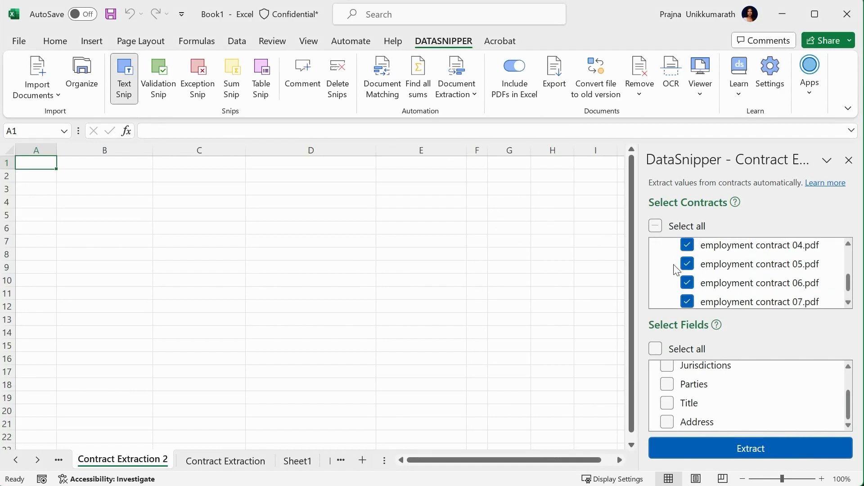
pyautogui.scroll(-3)
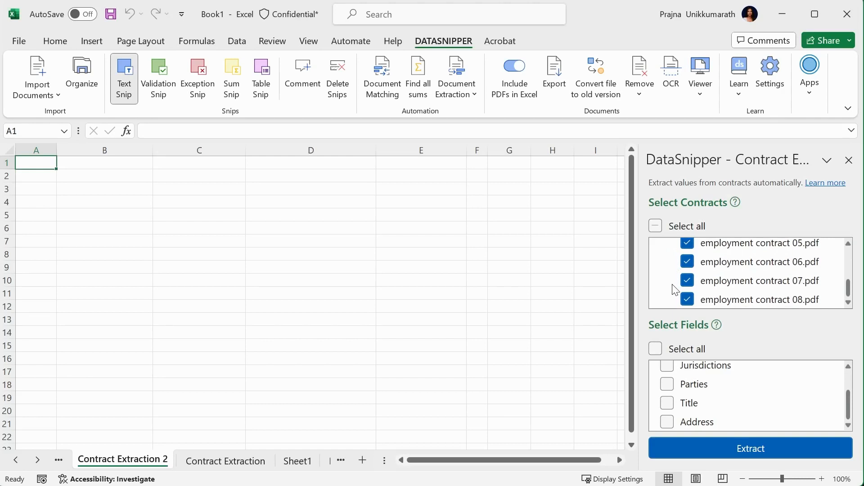
pyautogui.scroll(3)
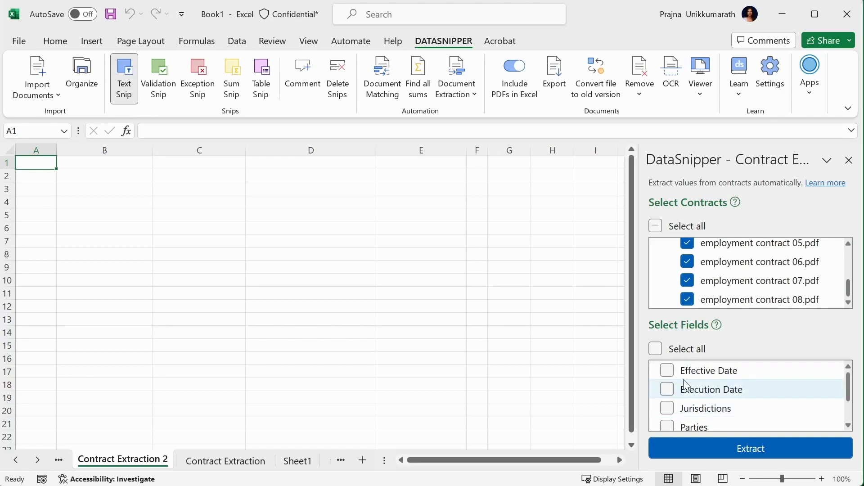
# Step: Check the contract date, Jurisdictions and Title fields for extraction
pyautogui.click(666, 370)
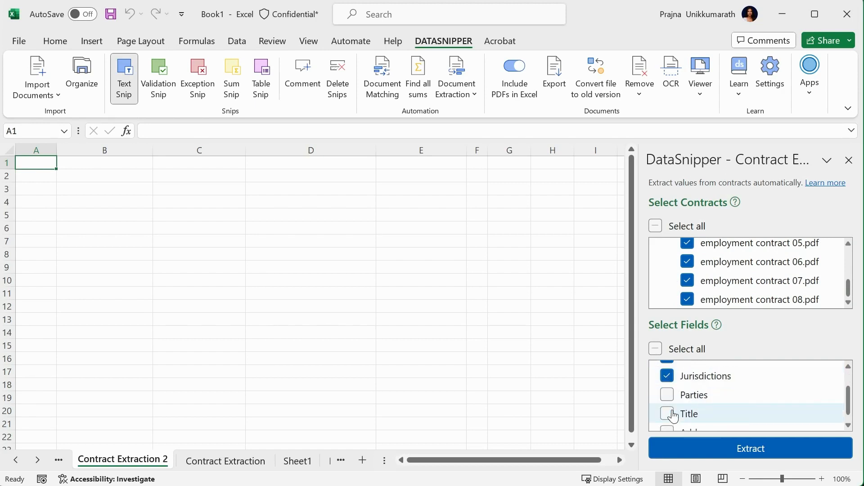
pyautogui.click(667, 414)
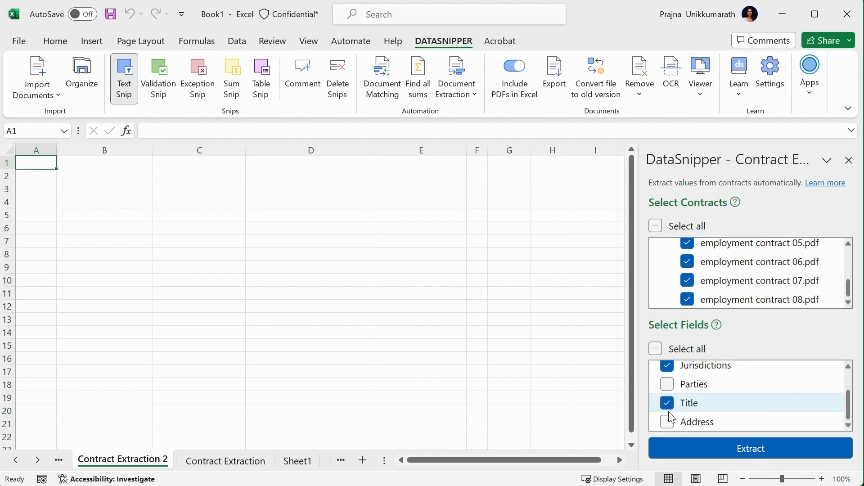
# Step: Extract the chosen fields from the eight contracts into a new sheet and widen its columns
pyautogui.click(751, 449)
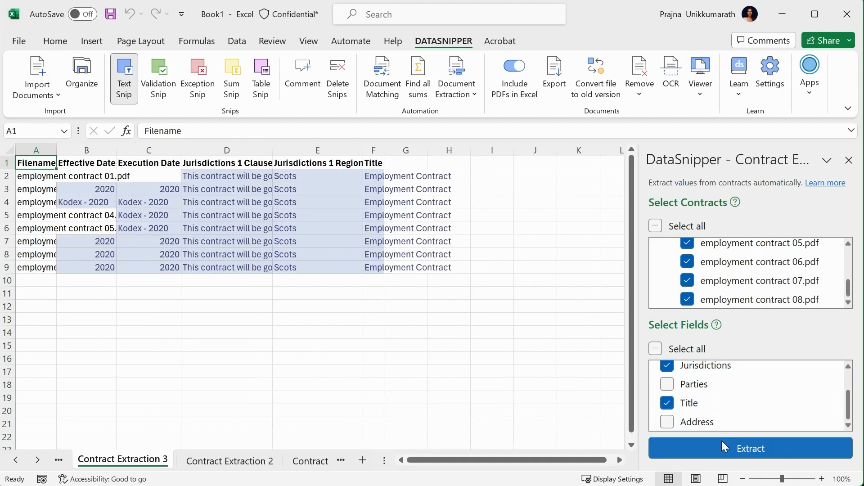
pyautogui.moveTo(283, 138)
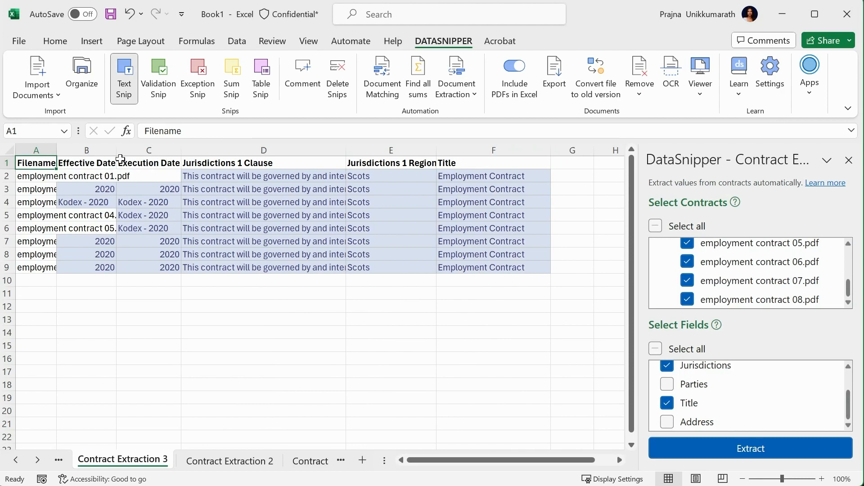
pyautogui.moveTo(119, 150)
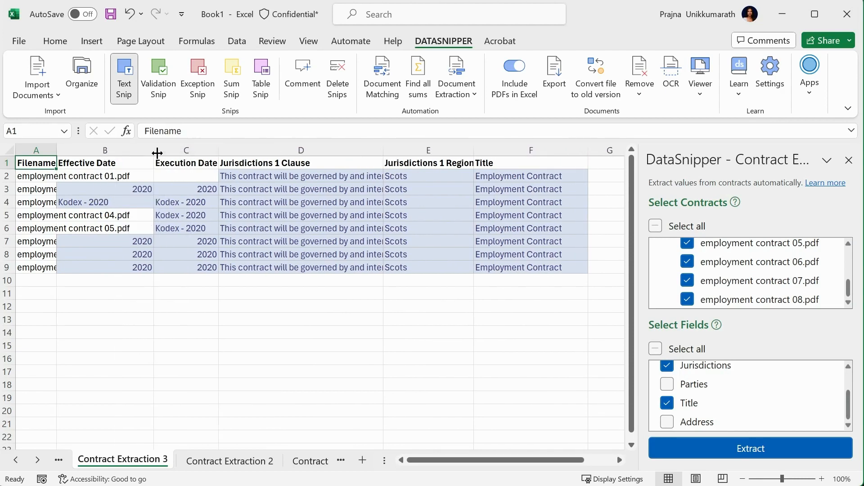
pyautogui.click(186, 201)
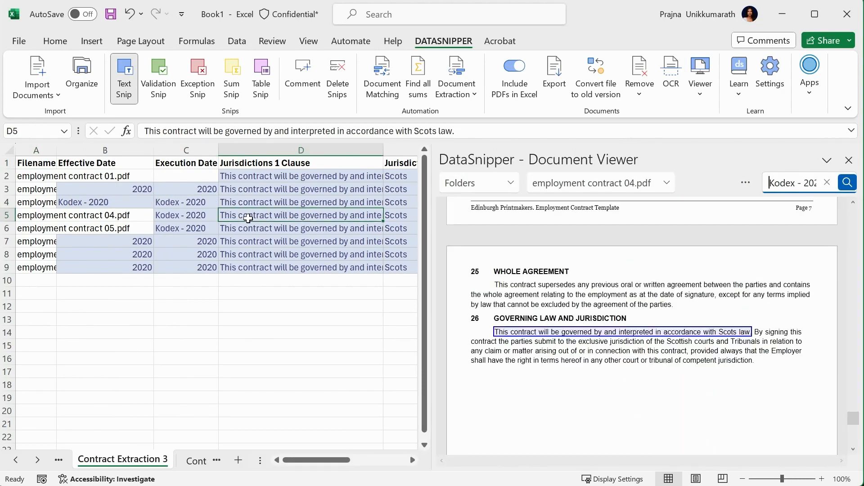
pyautogui.moveTo(324, 305)
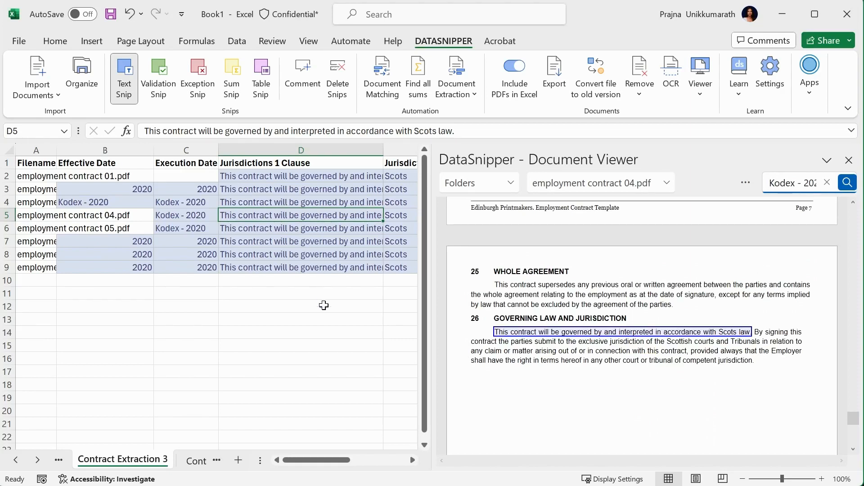
# Step: Trace the Scots jurisdiction values for contracts 07 and 02 to their source text
pyautogui.hscroll(3)
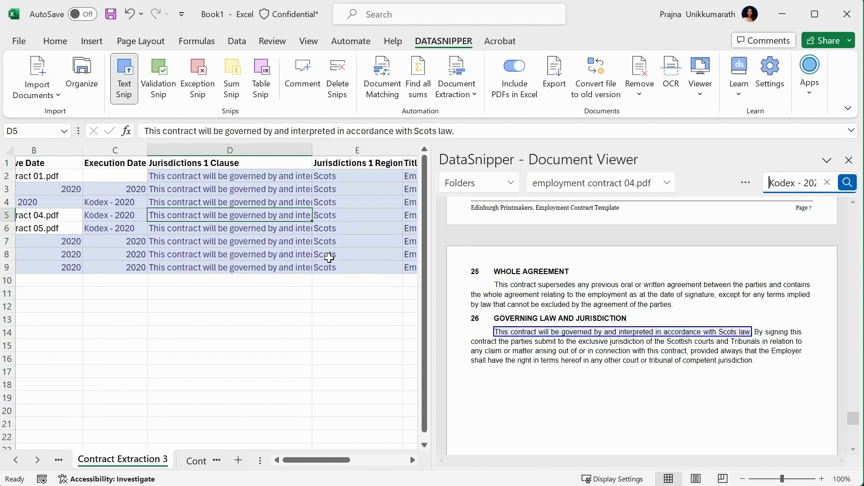
pyautogui.click(324, 254)
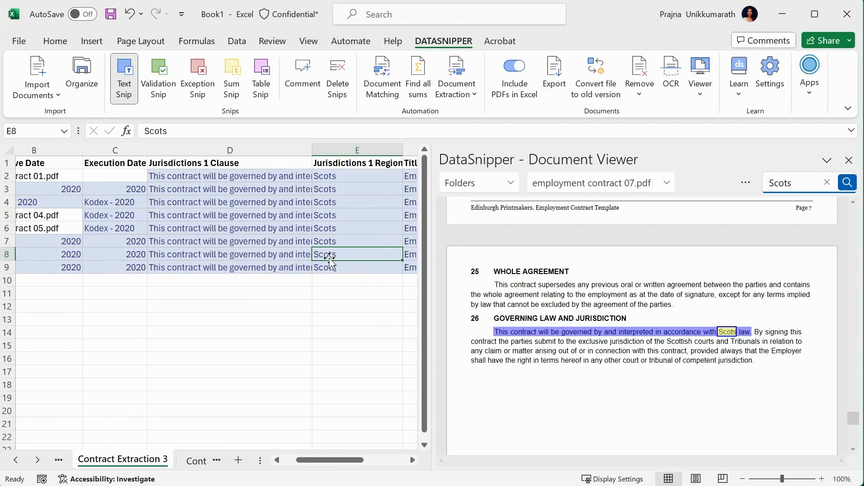
pyautogui.hscroll(3)
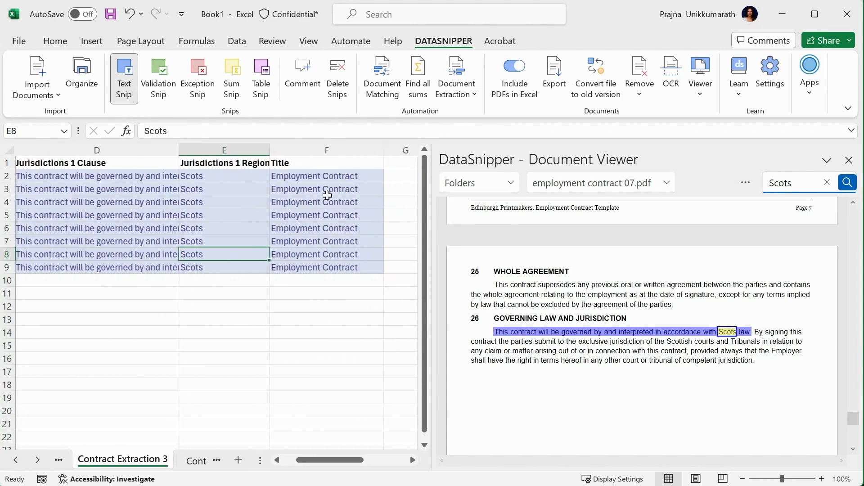
pyautogui.click(218, 189)
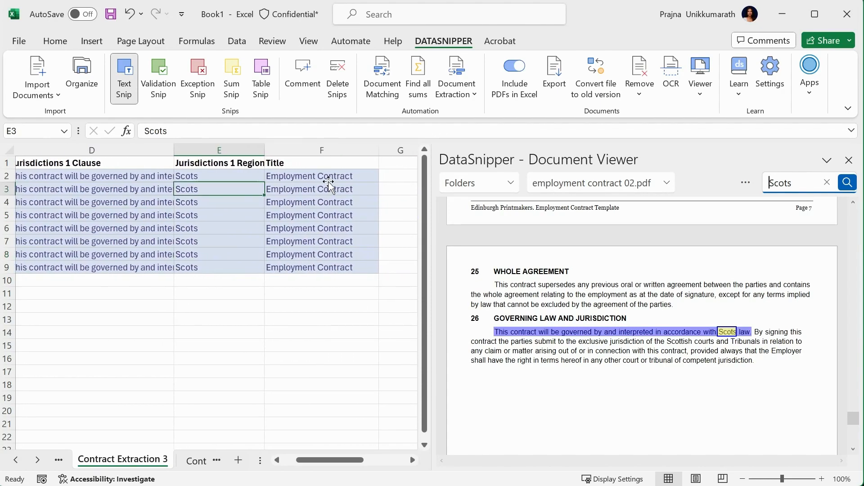
# Step: Switch to the empty Contract Extraction 2 sheet and list the document extraction types
pyautogui.click(122, 459)
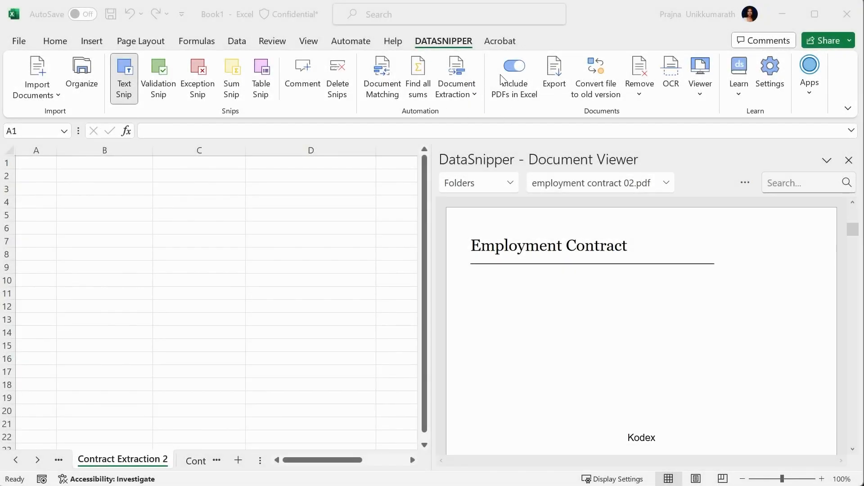
pyautogui.click(456, 77)
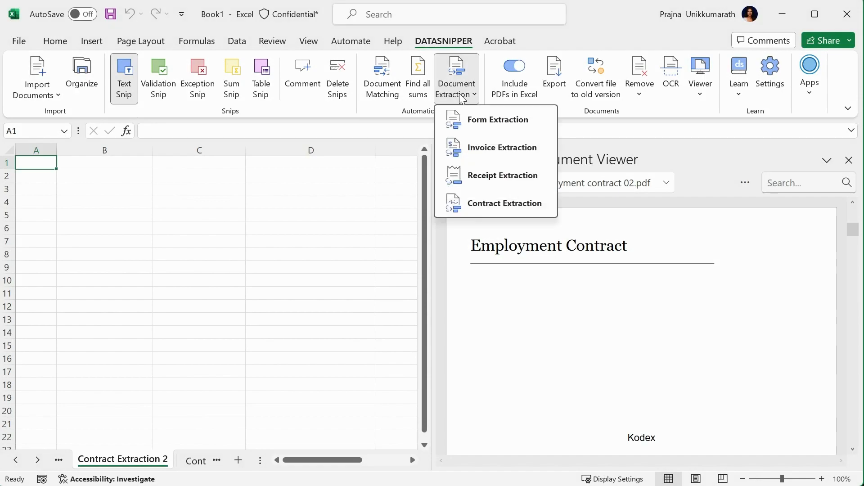